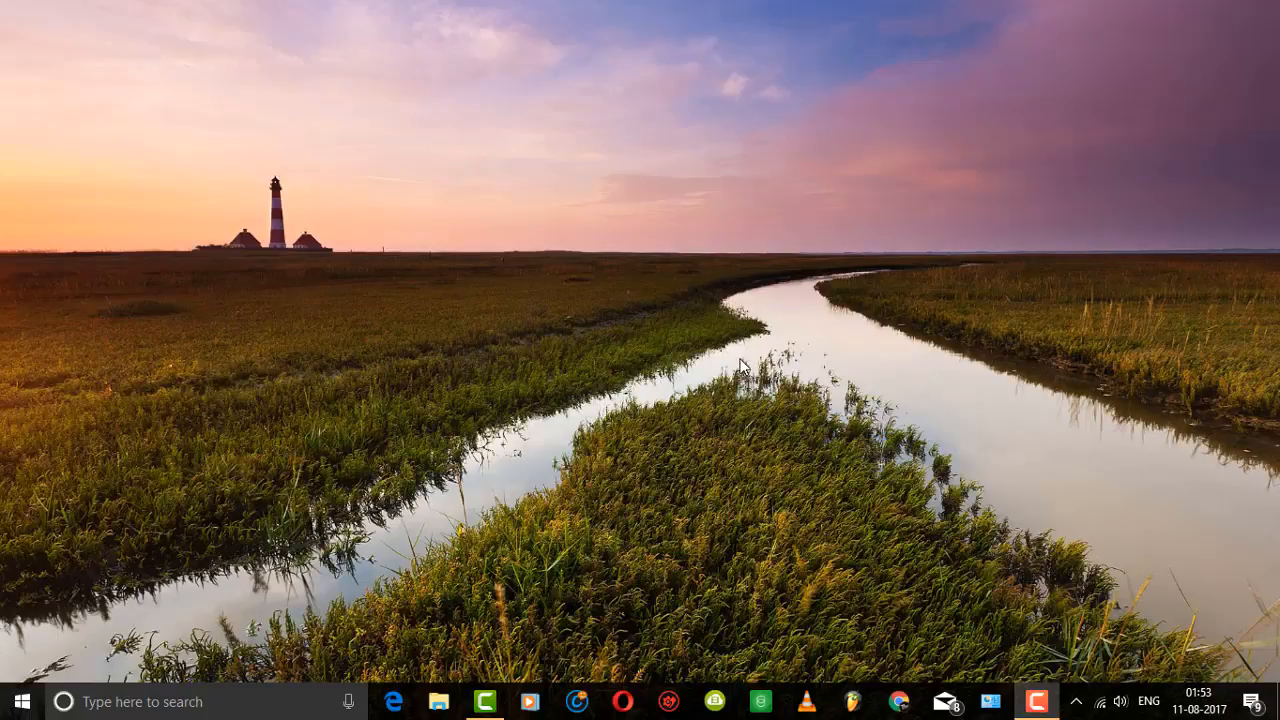
pyautogui.moveTo(724, 440)
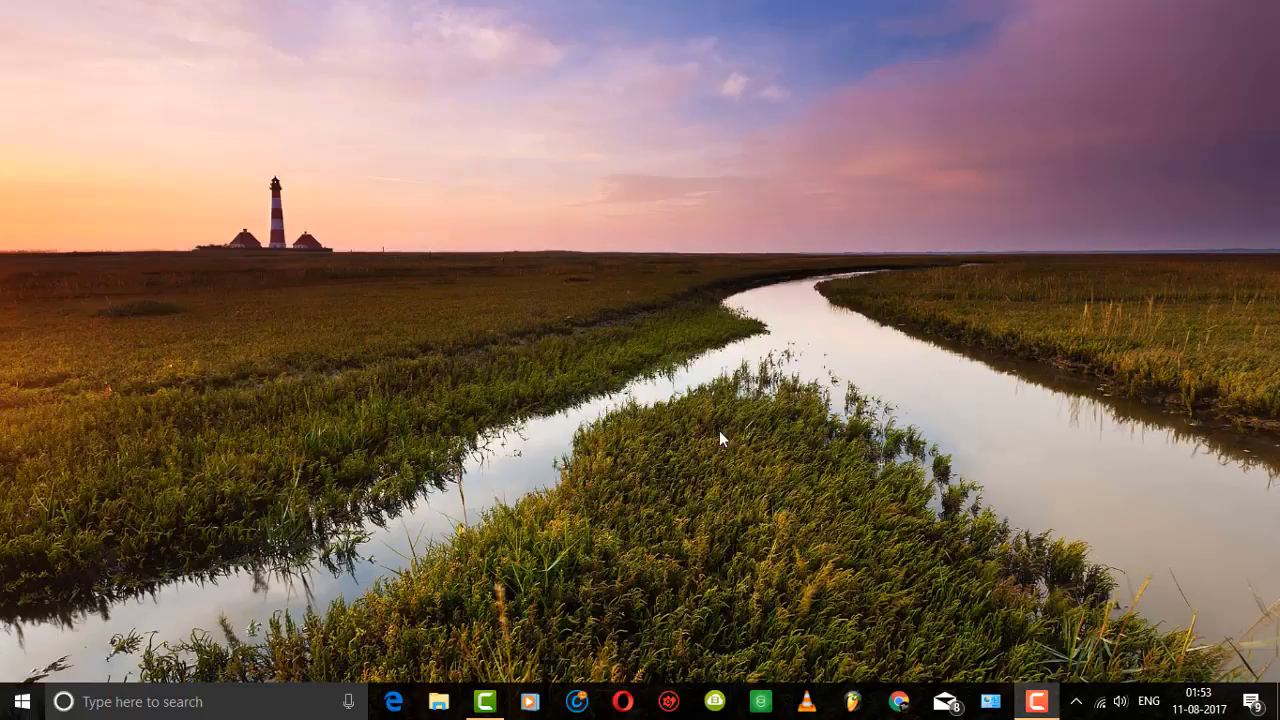
pyautogui.moveTo(795, 388)
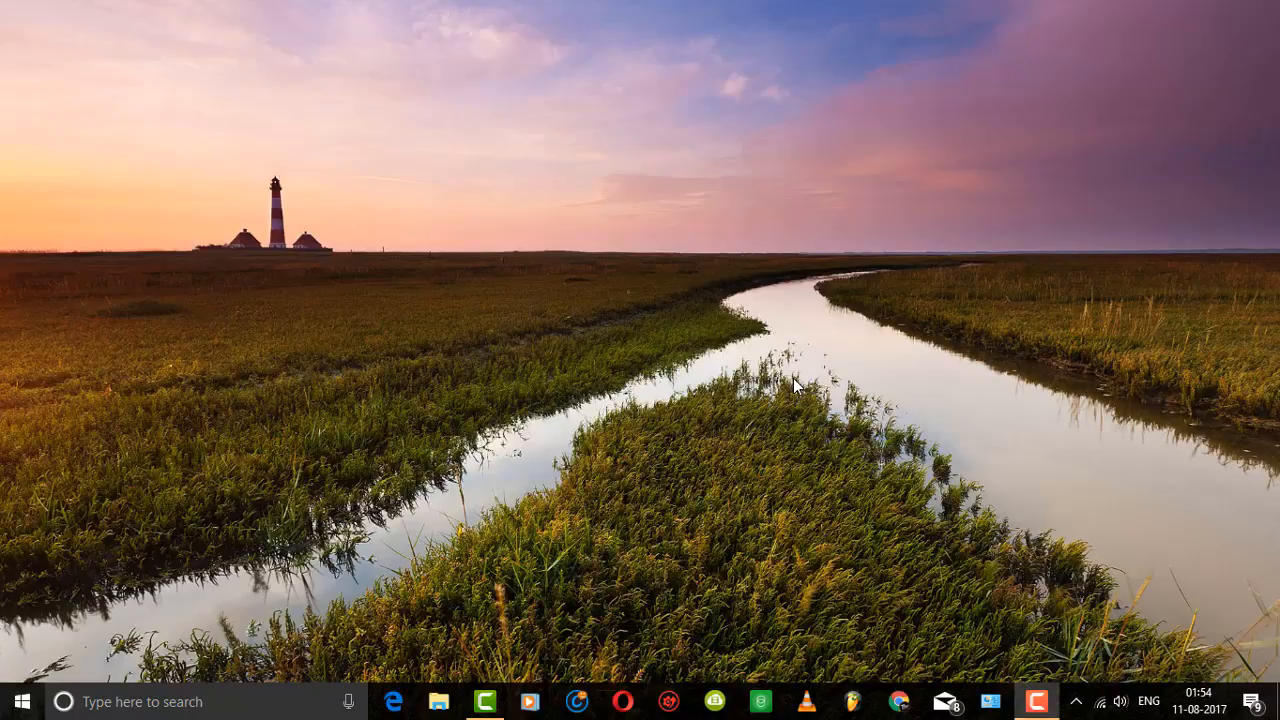
pyautogui.moveTo(1078, 702)
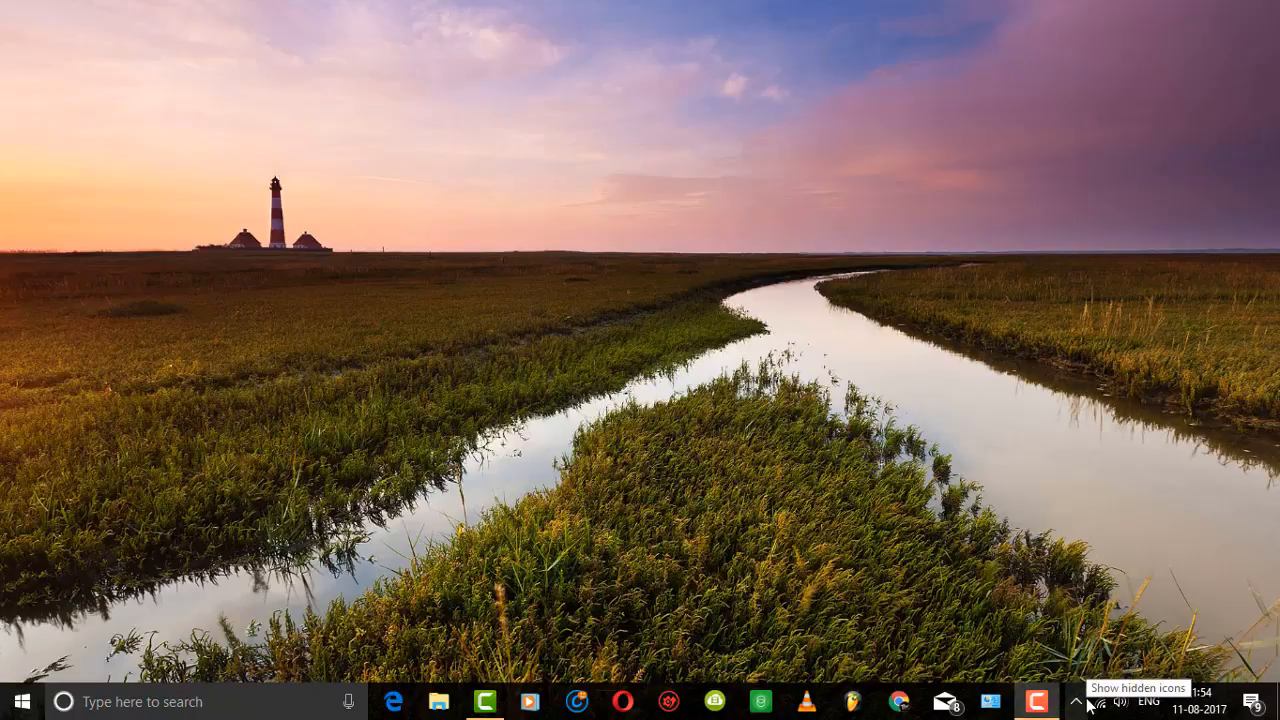
# - Expand the hidden notification area icons to reveal Realtek HD Audio Manager
pyautogui.click(1076, 701)
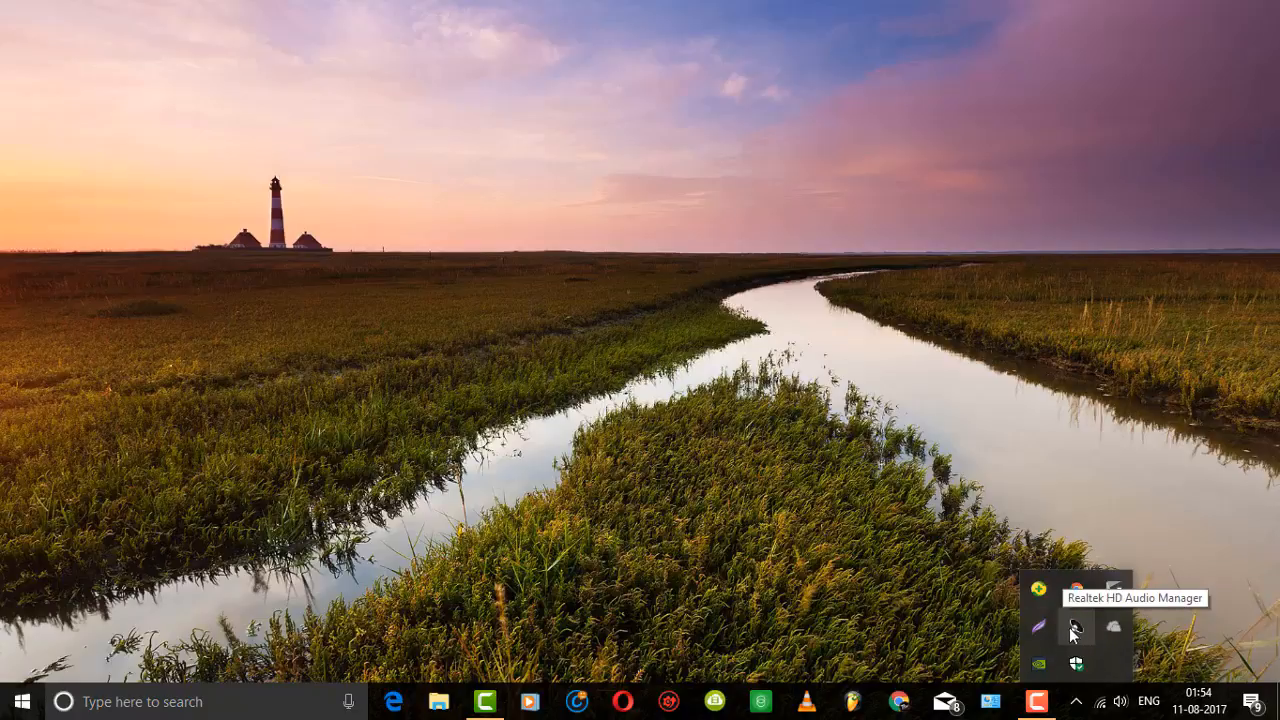
pyautogui.moveTo(250, 670)
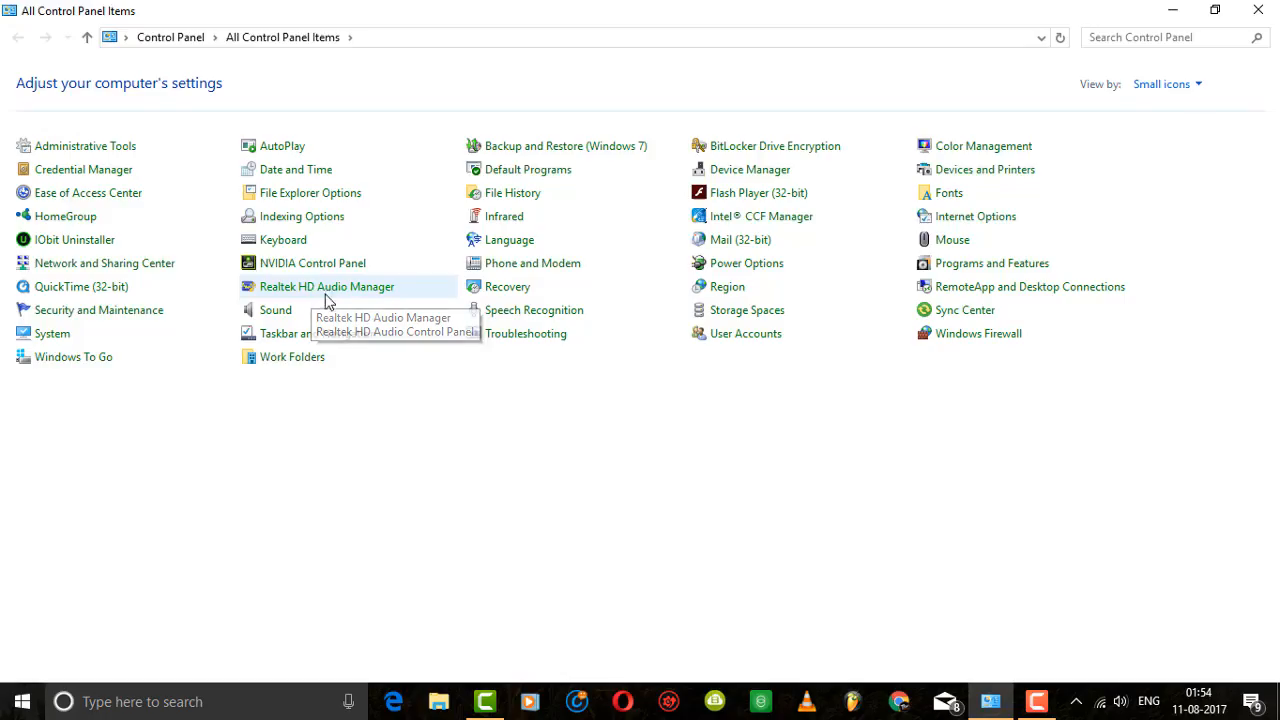
# - Open Realtek HD Audio Manager, close Control Panel, then close the manager
pyautogui.doubleClick(327, 286)
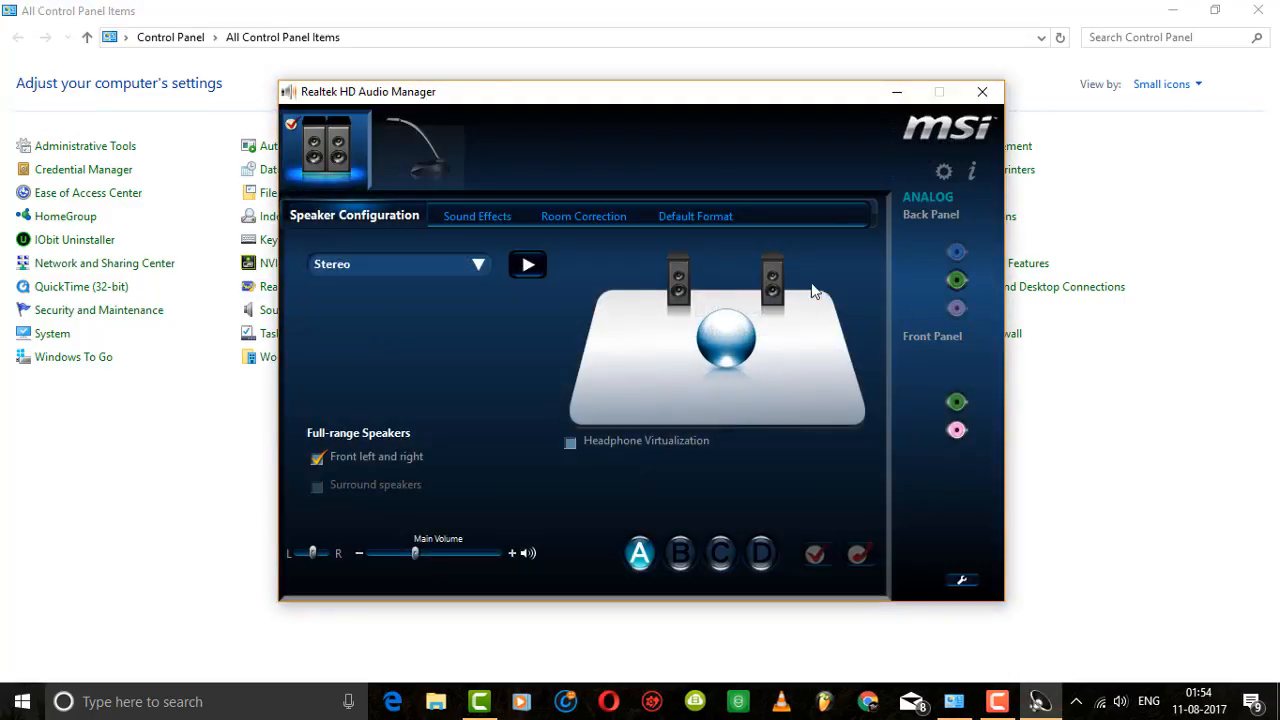
pyautogui.click(961, 581)
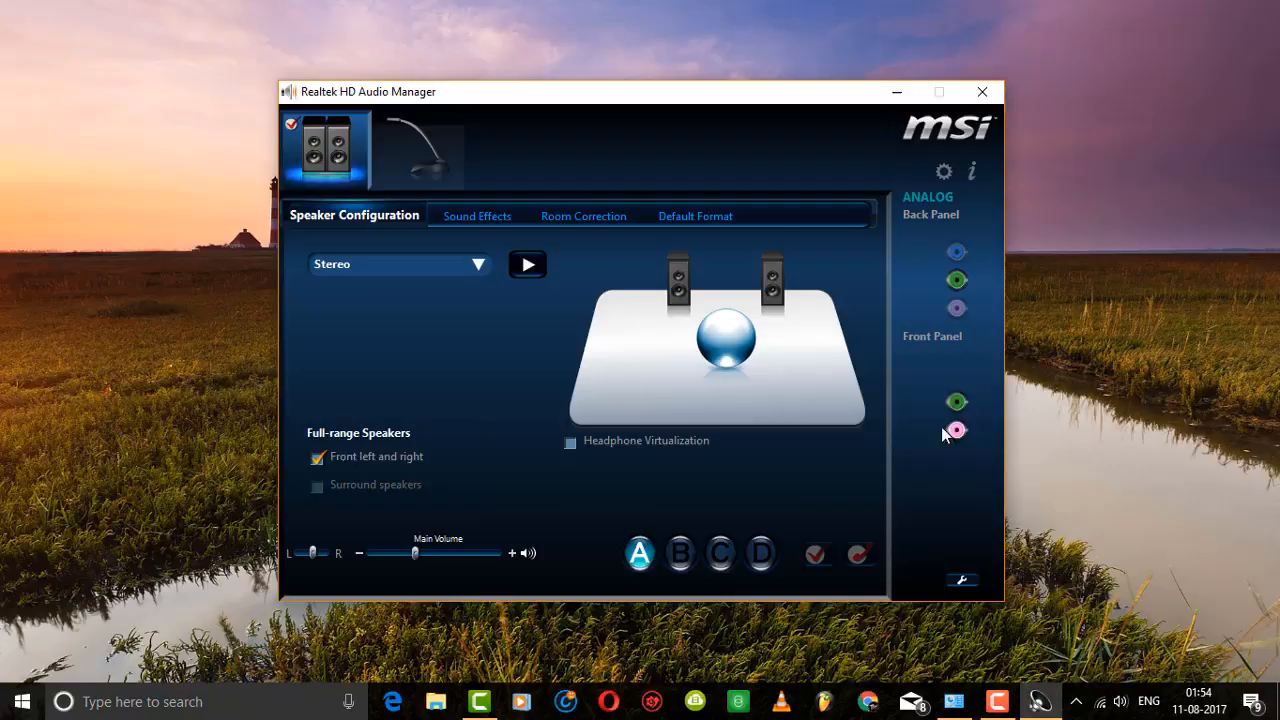
pyautogui.moveTo(866, 372)
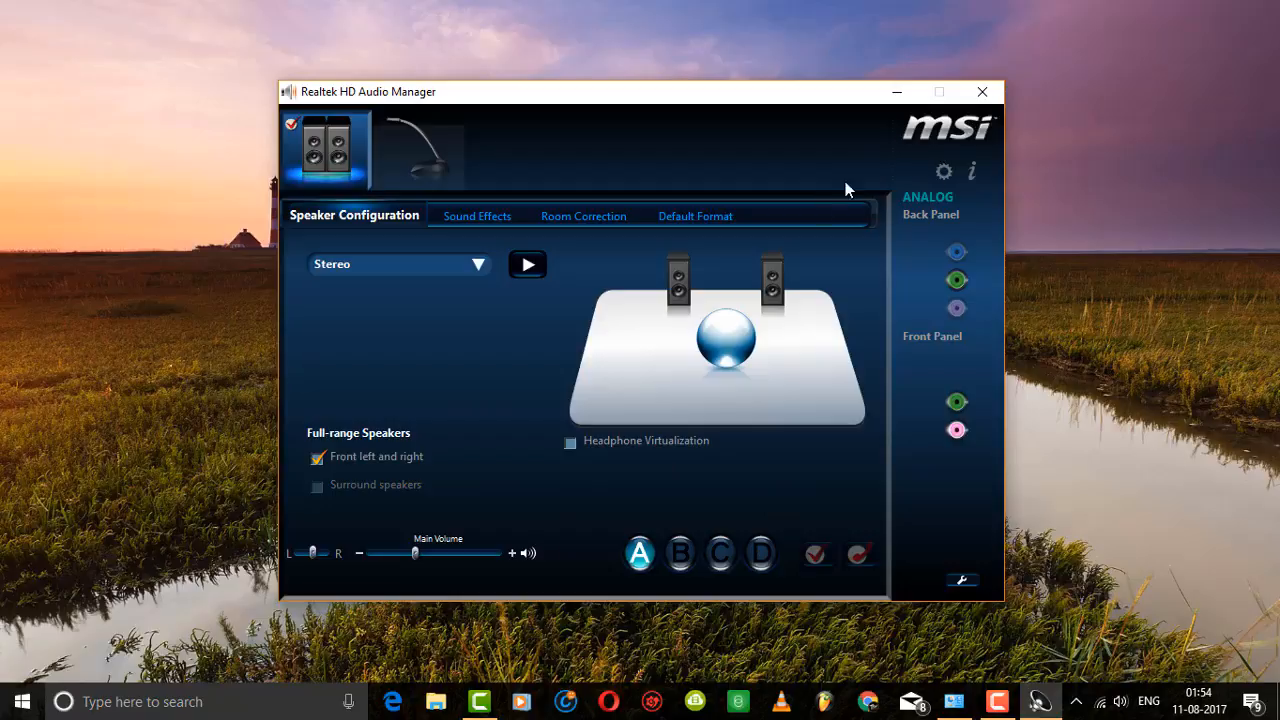
pyautogui.moveTo(982, 92)
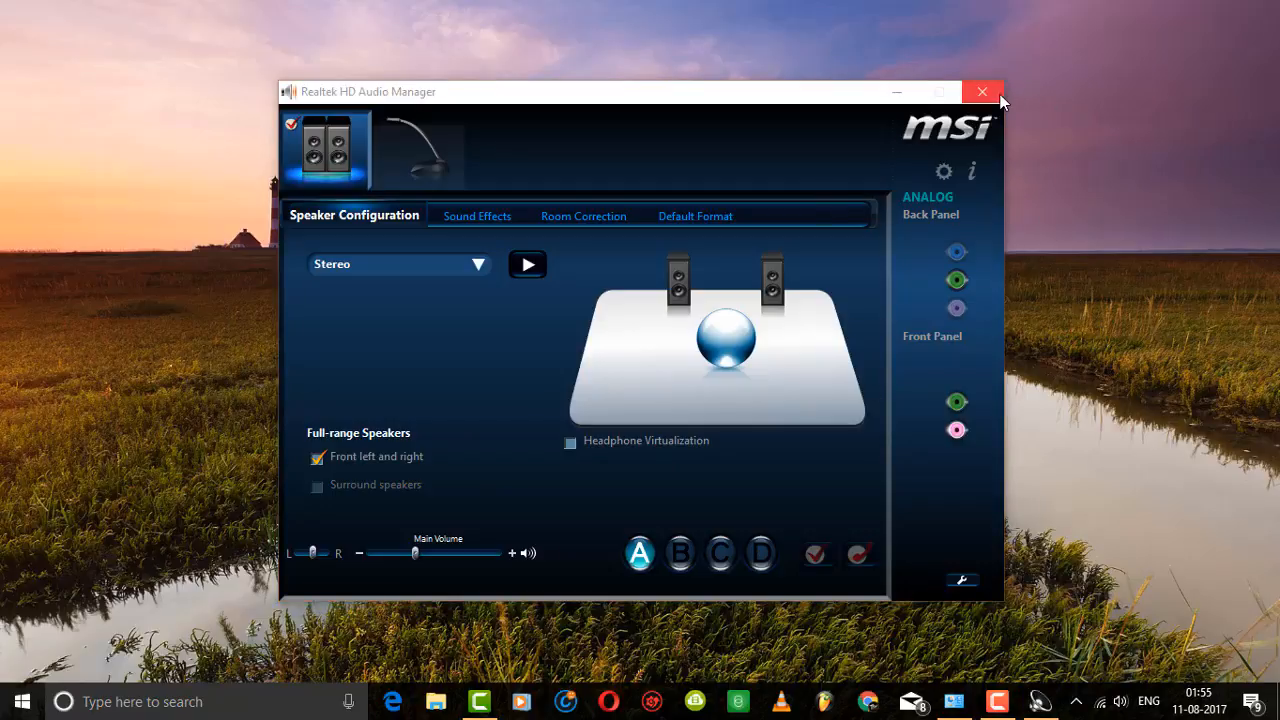
pyautogui.click(981, 91)
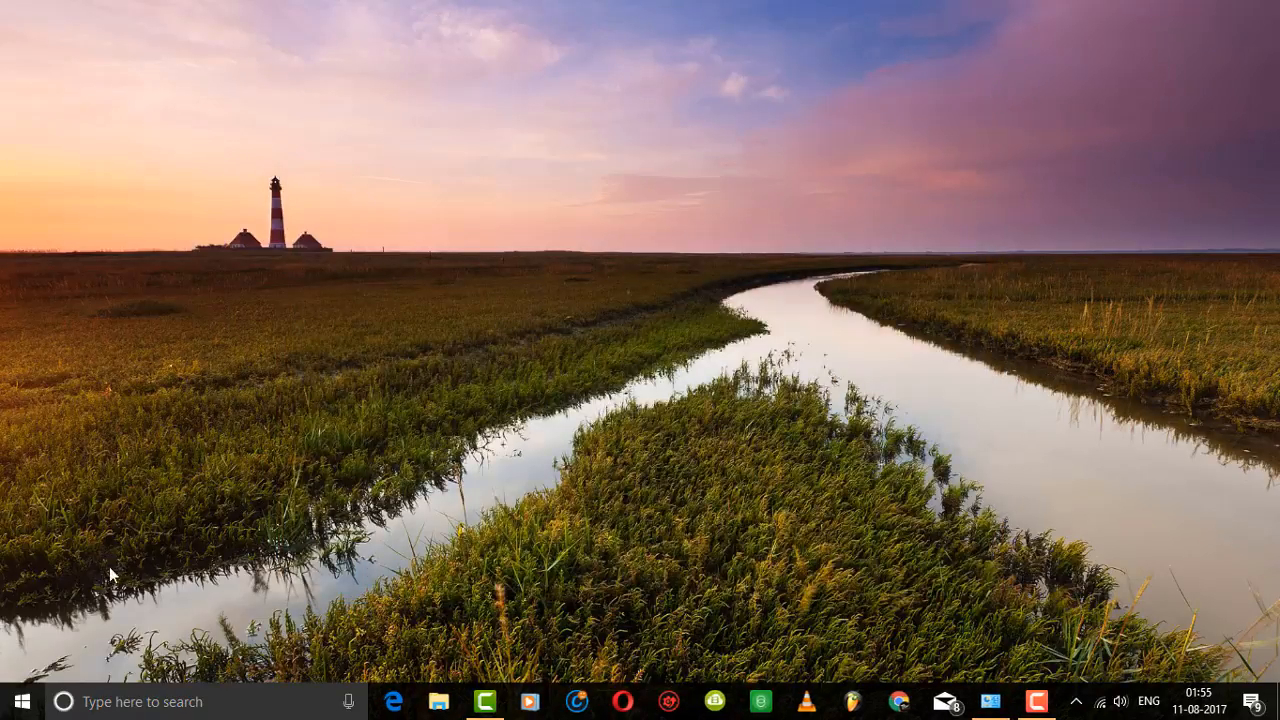
pyautogui.moveTo(490, 386)
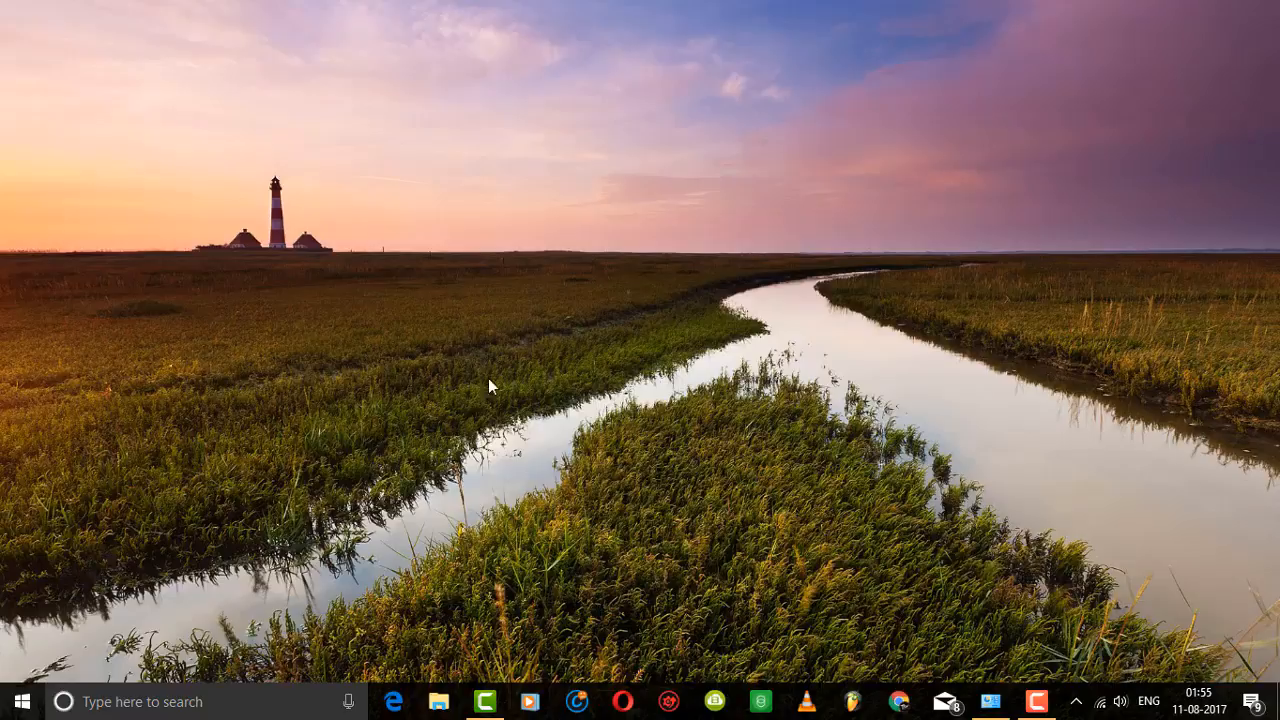
pyautogui.moveTo(290, 448)
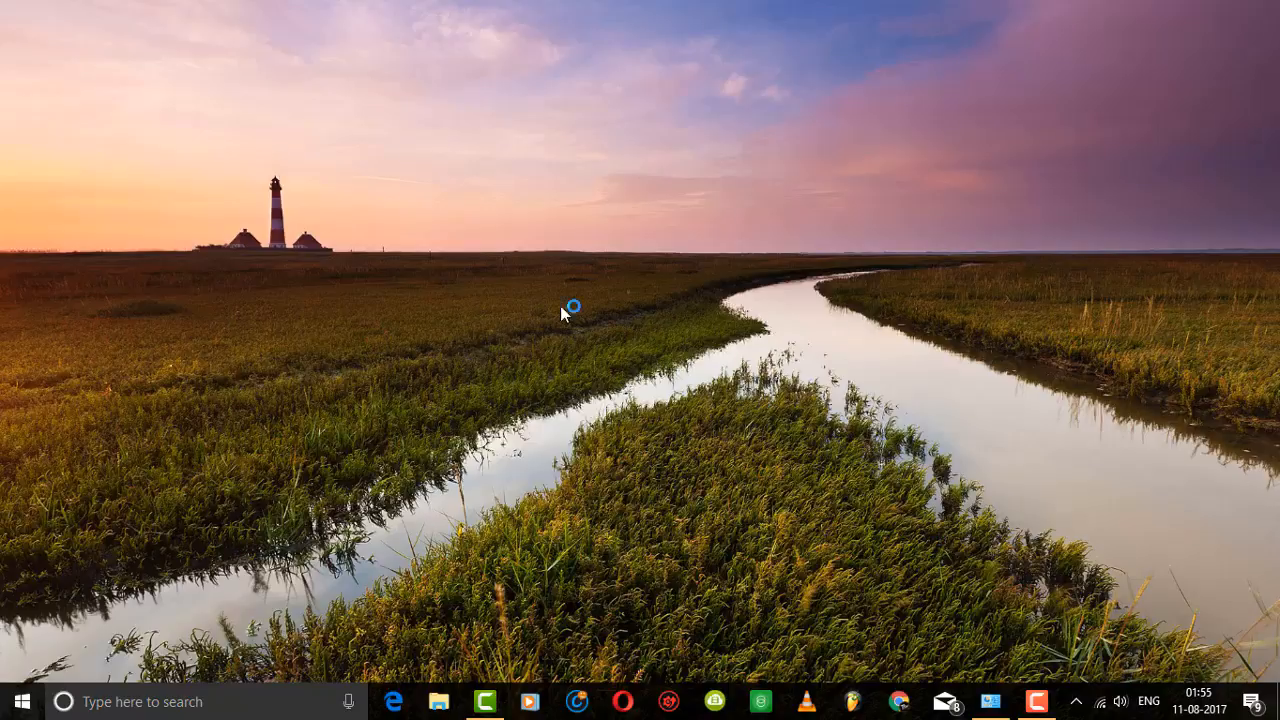
pyautogui.moveTo(770, 488)
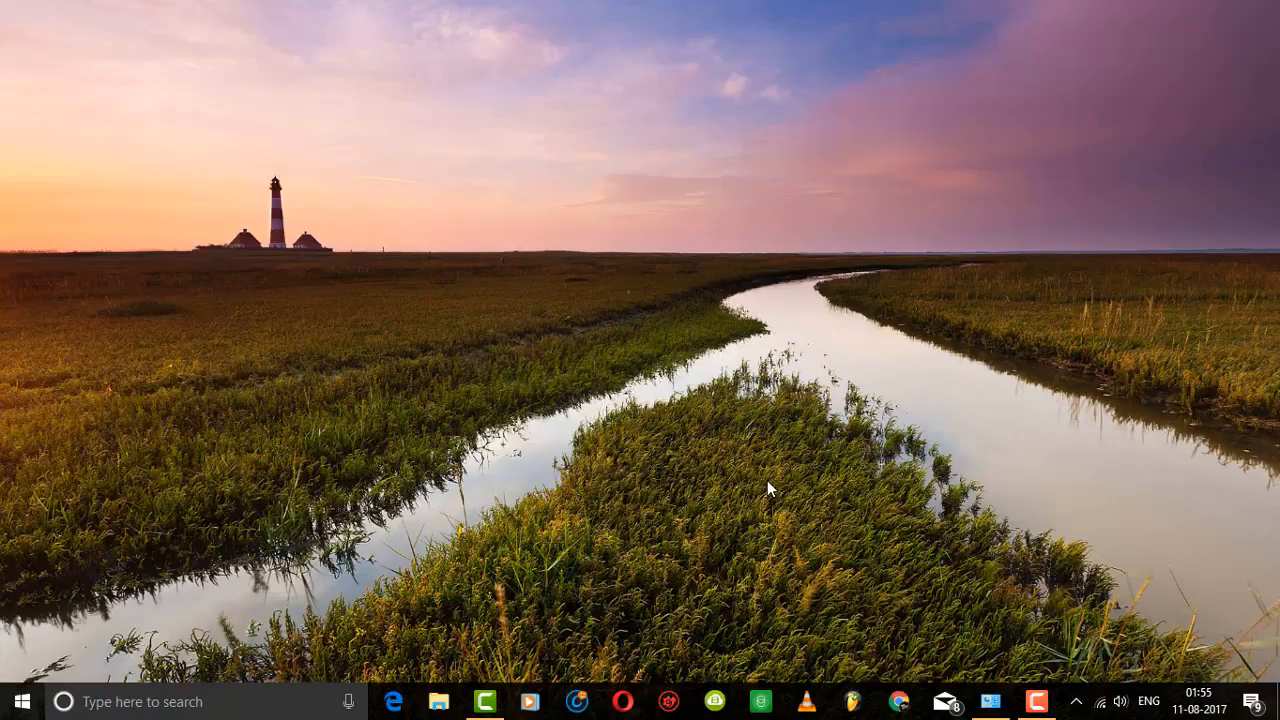
pyautogui.moveTo(825, 540)
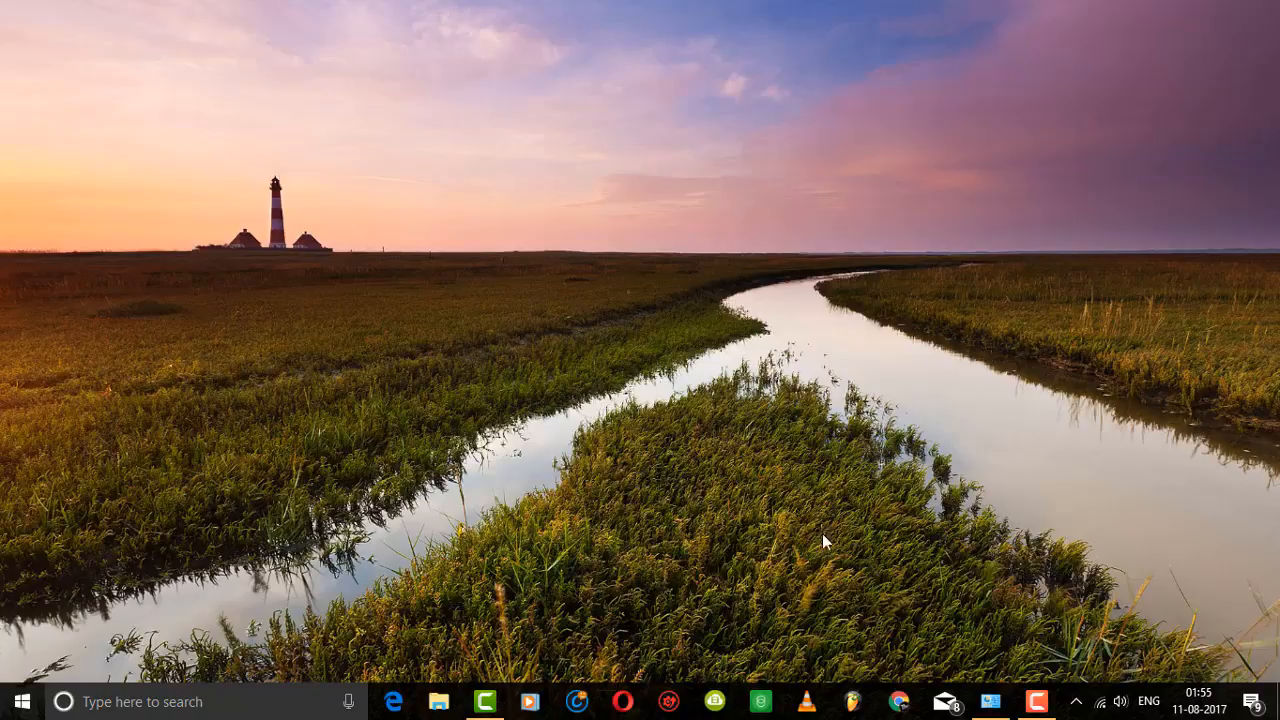
pyautogui.click(15, 701)
pyautogui.write('dev')
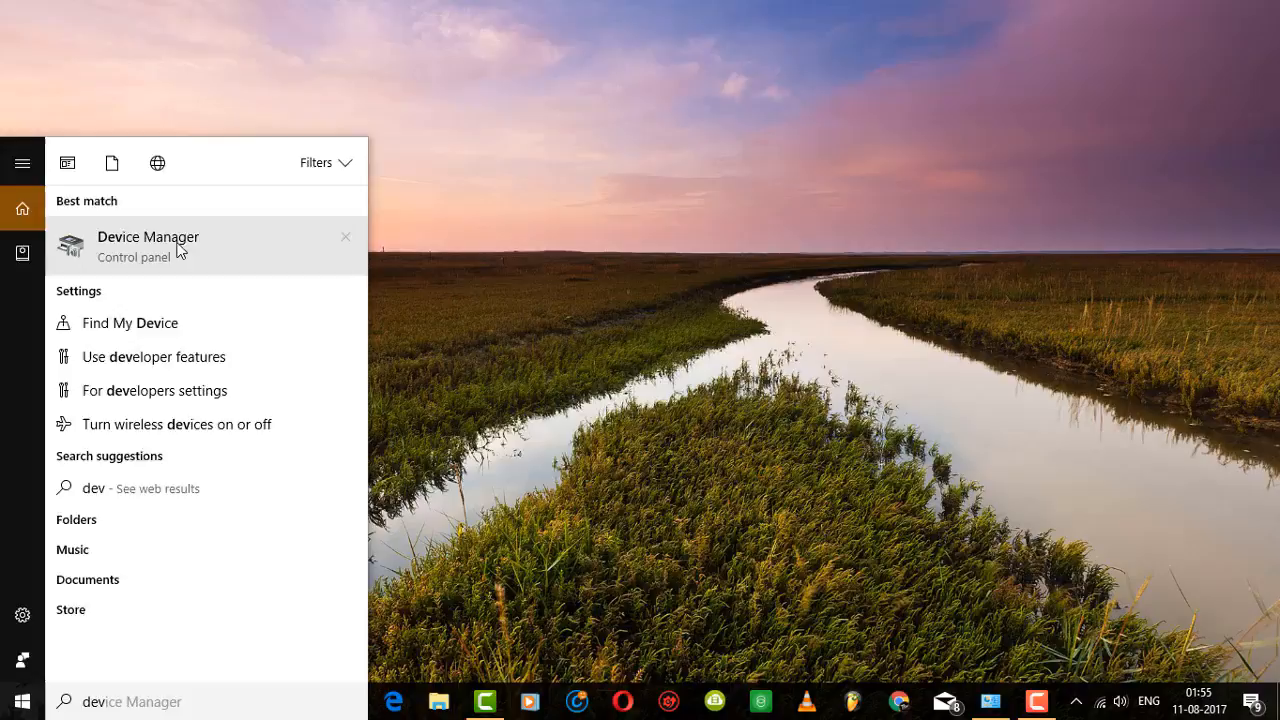
# - Launch Device Manager and open Realtek High Definition Audio's context menu under Sound controllers
pyautogui.click(148, 245)
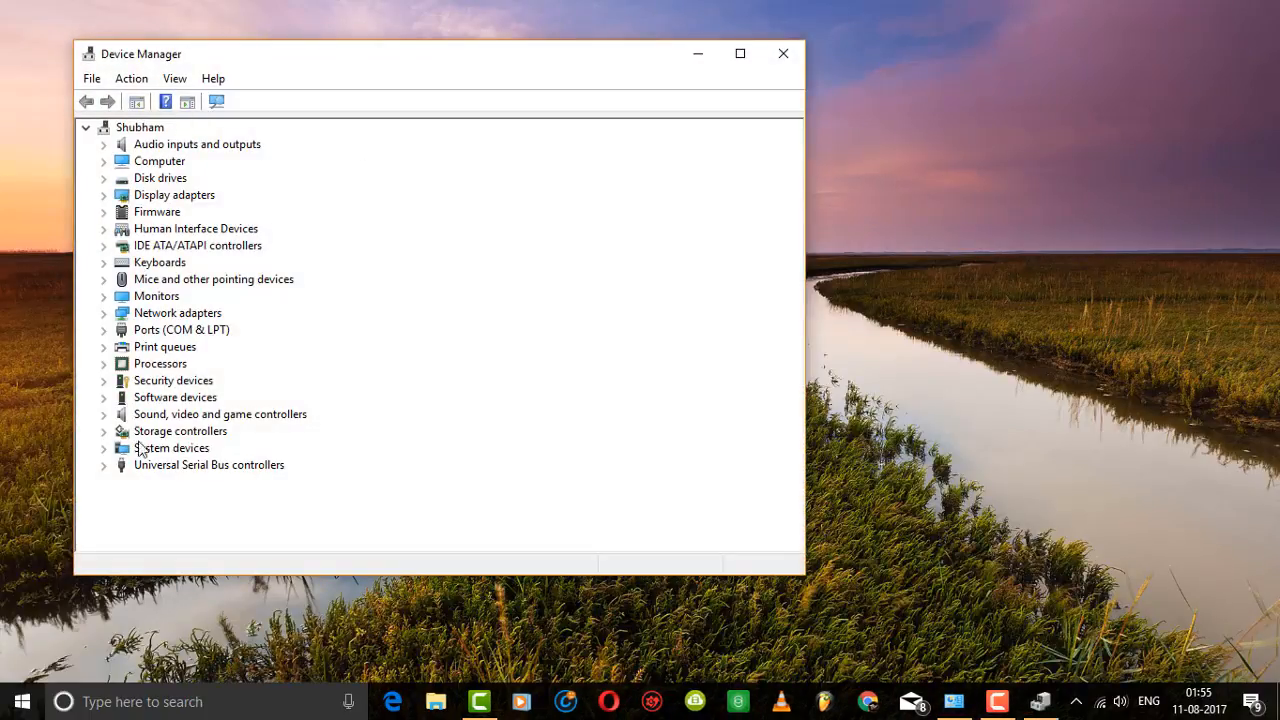
pyautogui.moveTo(108, 420)
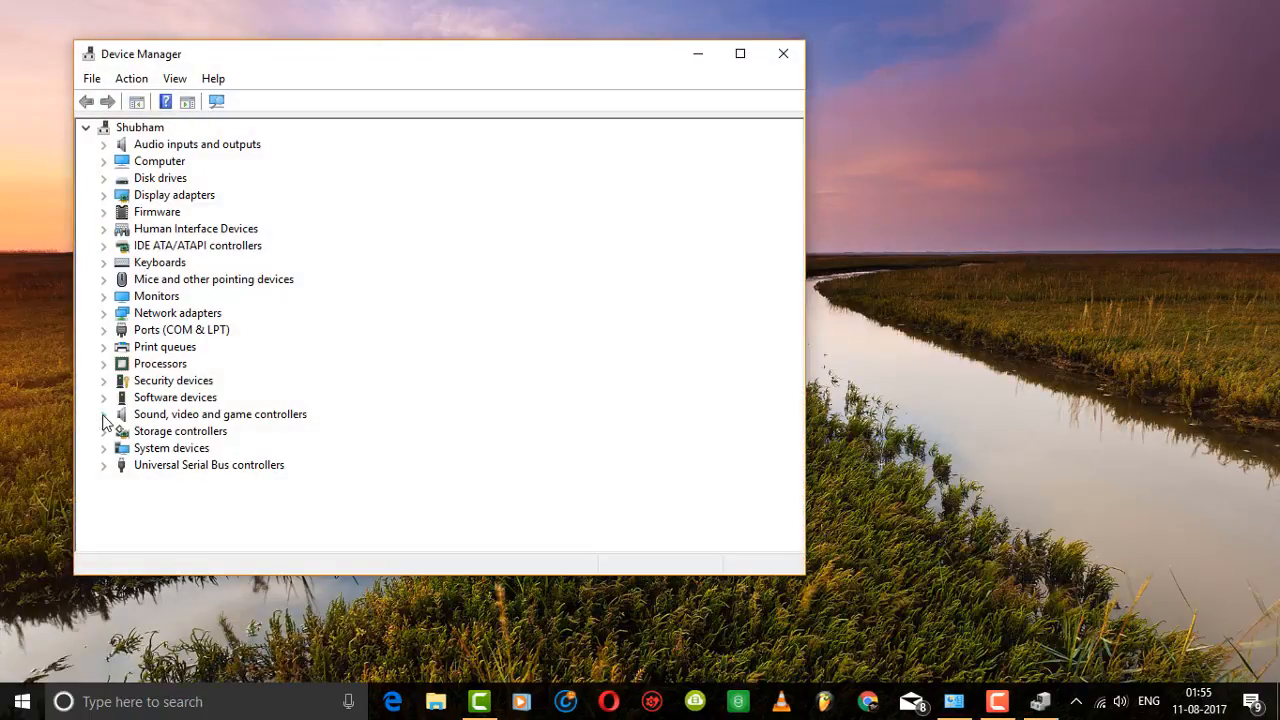
pyautogui.click(104, 414)
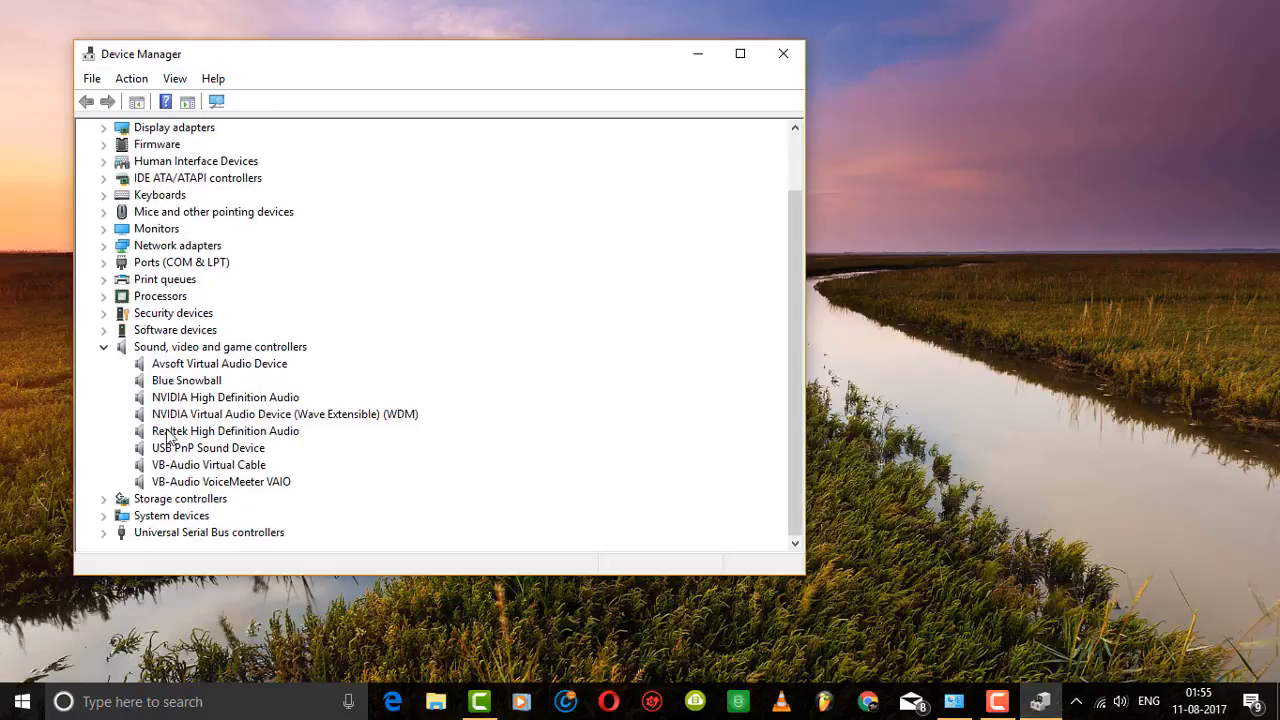
pyautogui.moveTo(250, 442)
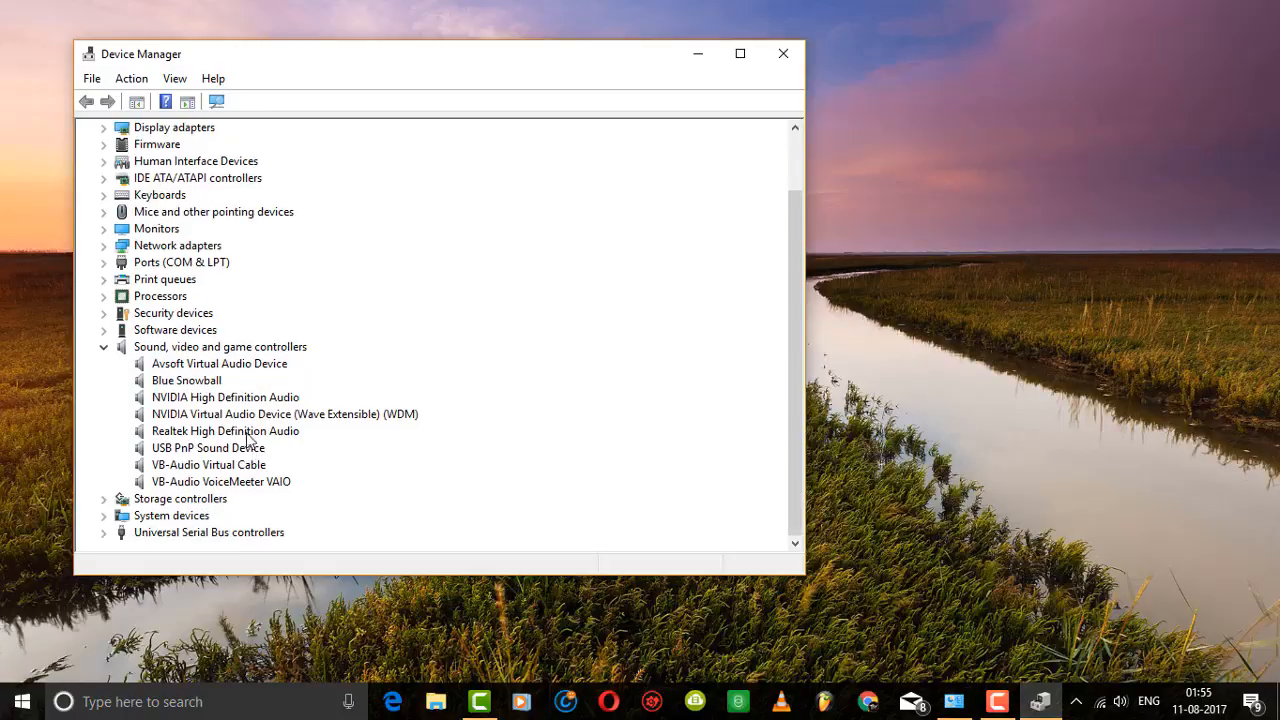
pyautogui.moveTo(185, 447)
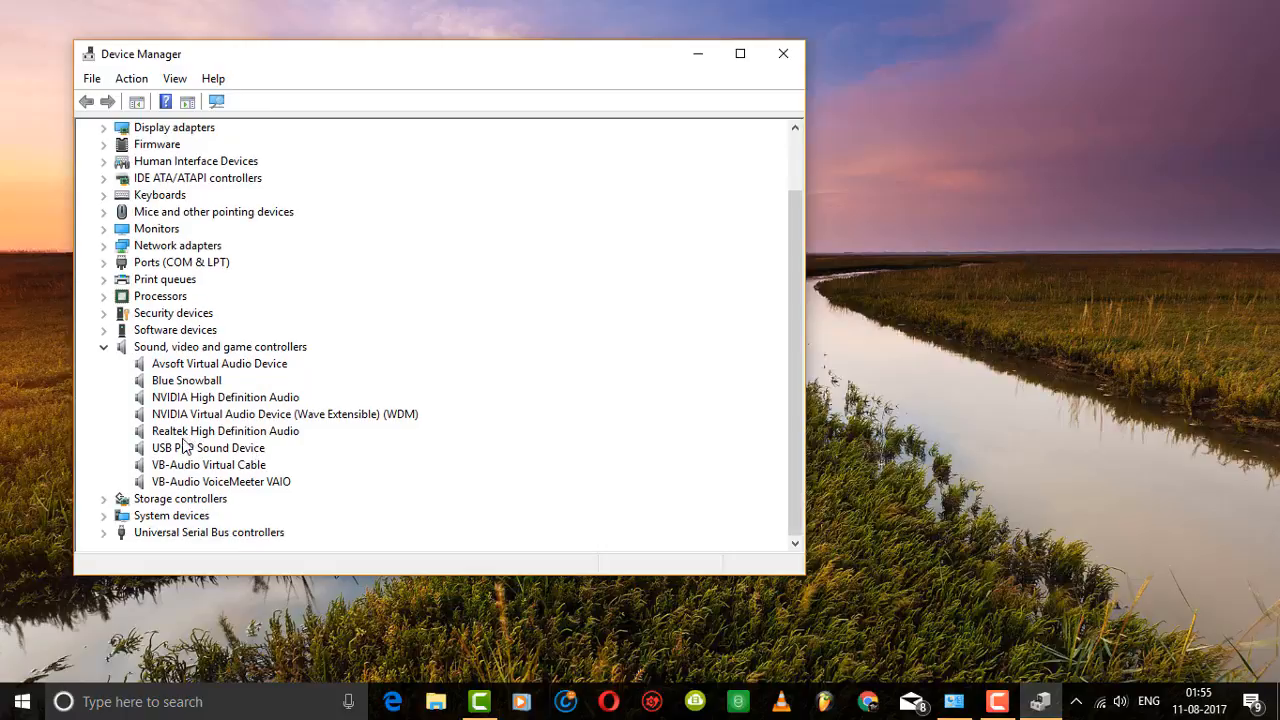
pyautogui.click(225, 431)
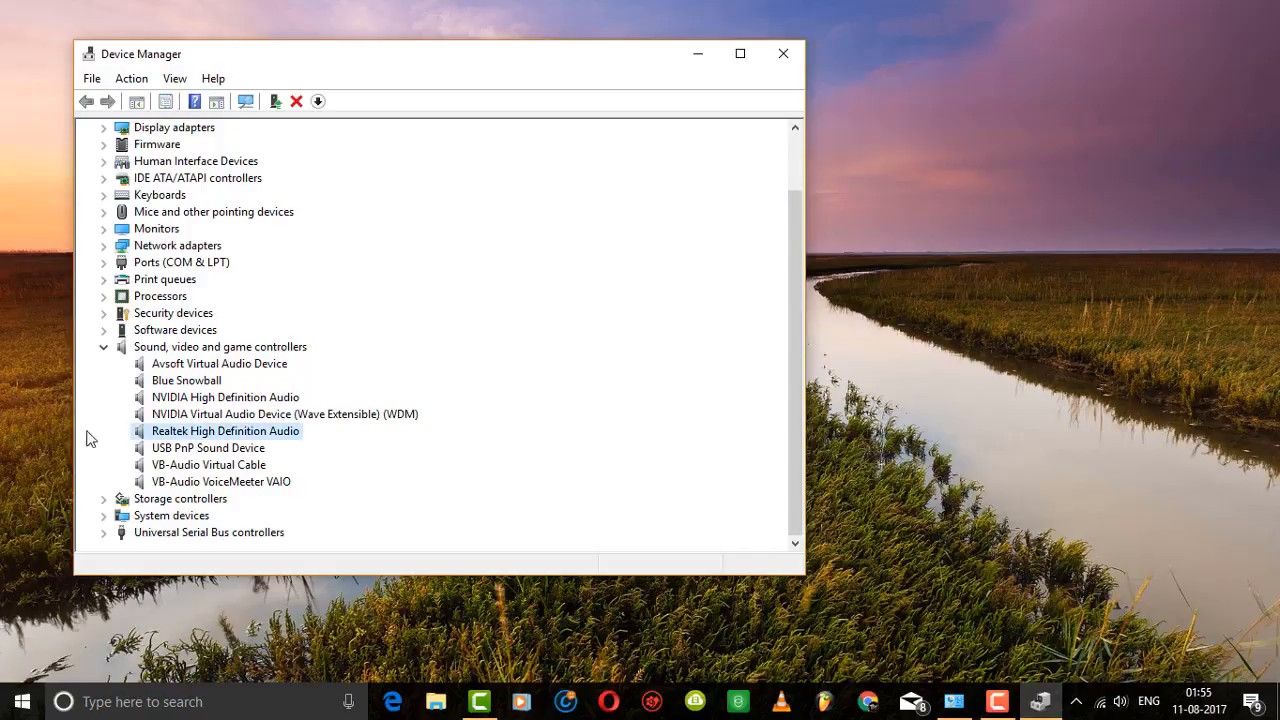
pyautogui.rightClick(225, 430)
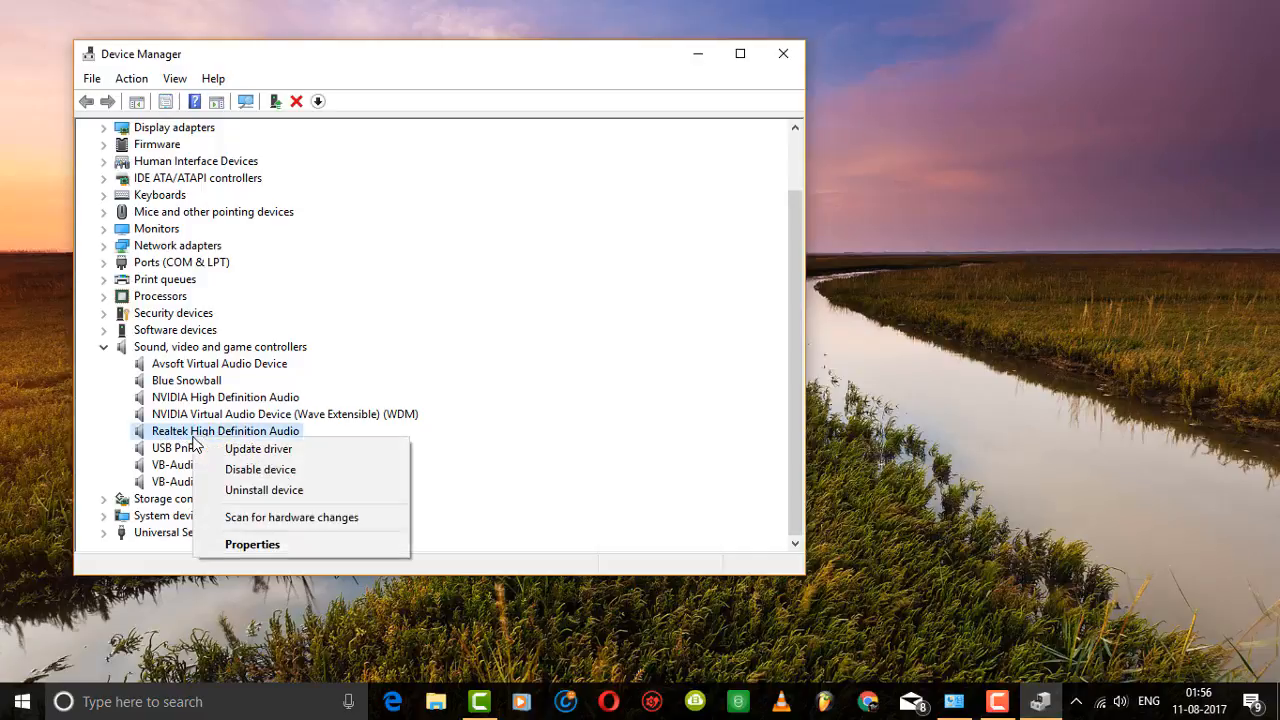
pyautogui.moveTo(258, 448)
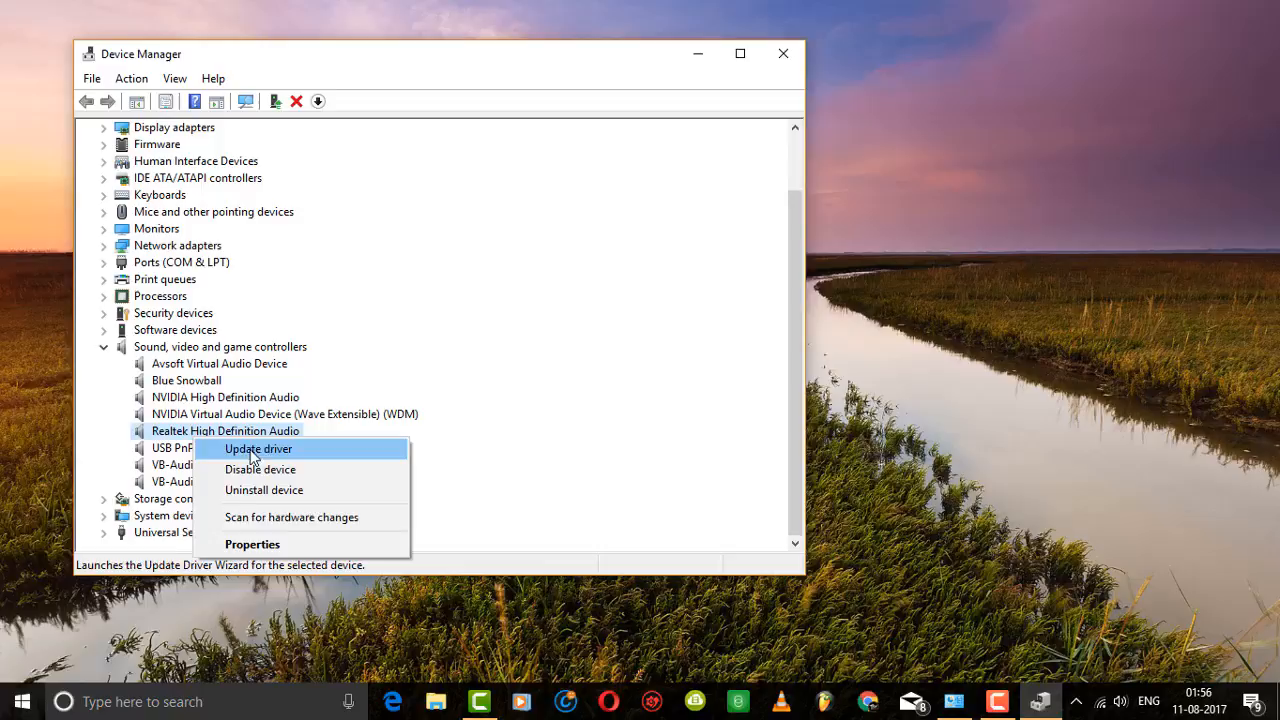
# - Update driver manually from the local list, selecting Realtek High Definition Audio as the model
pyautogui.click(258, 448)
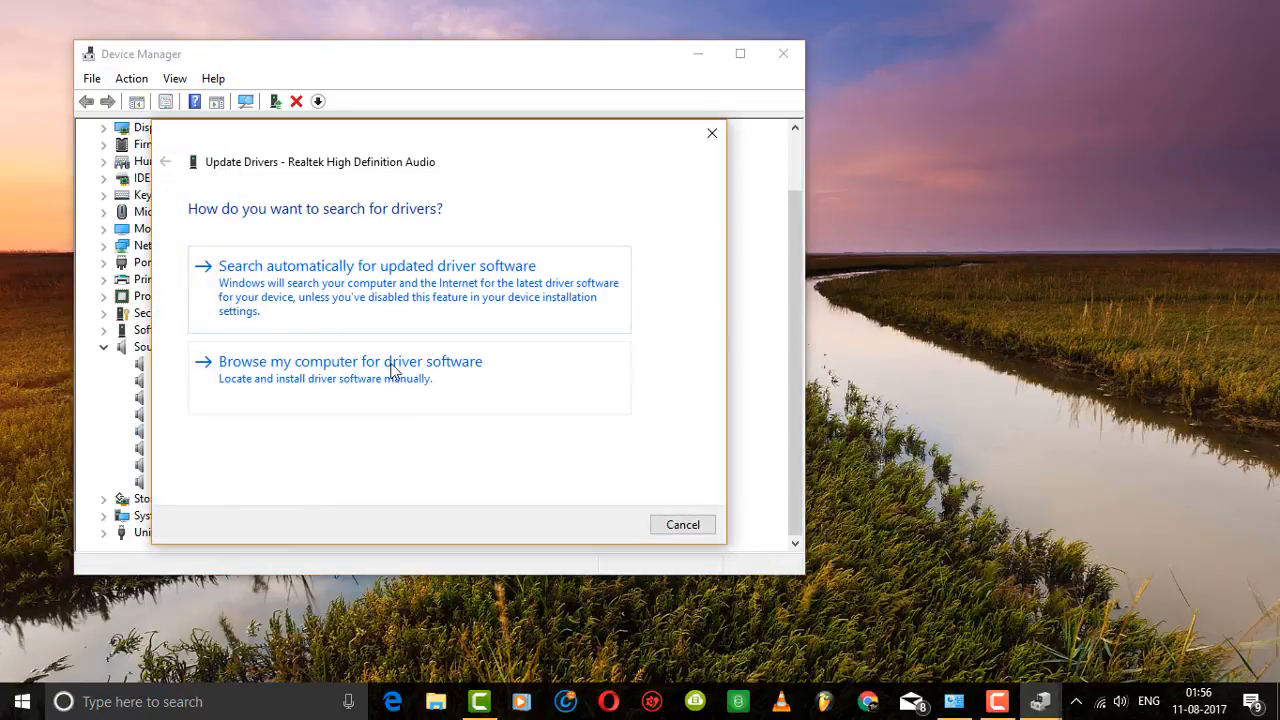
pyautogui.moveTo(260, 390)
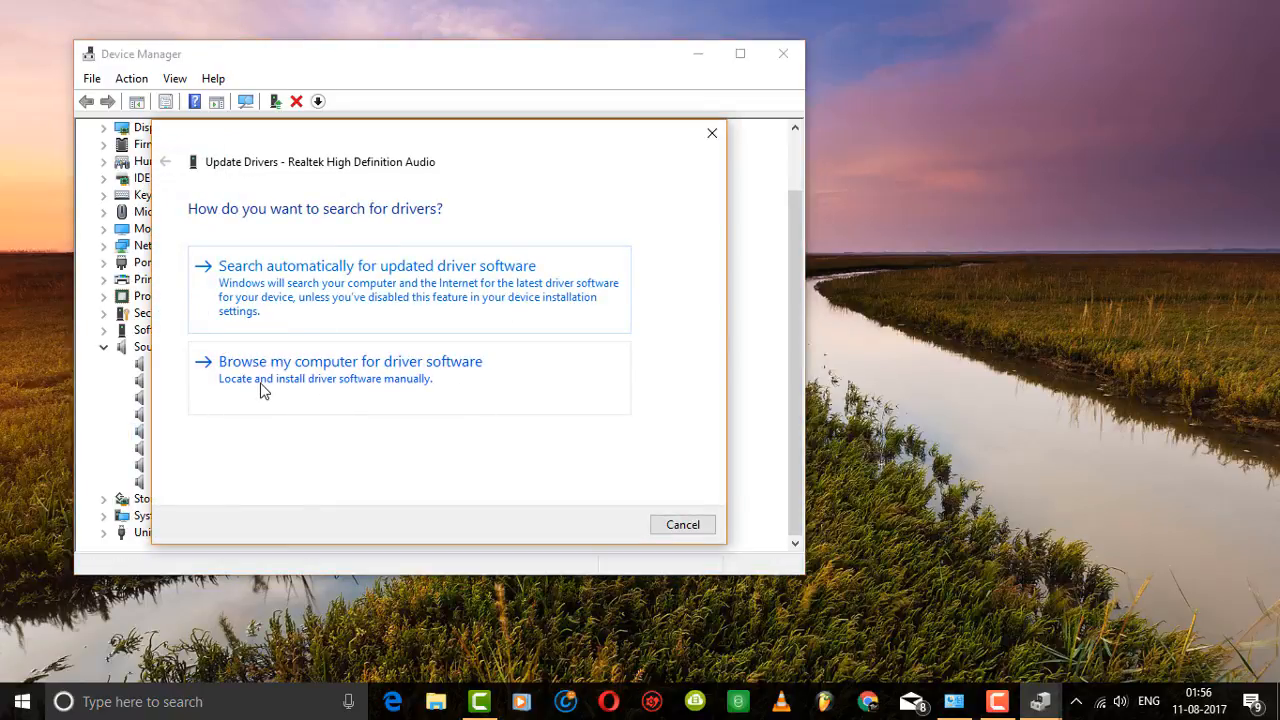
pyautogui.moveTo(335, 398)
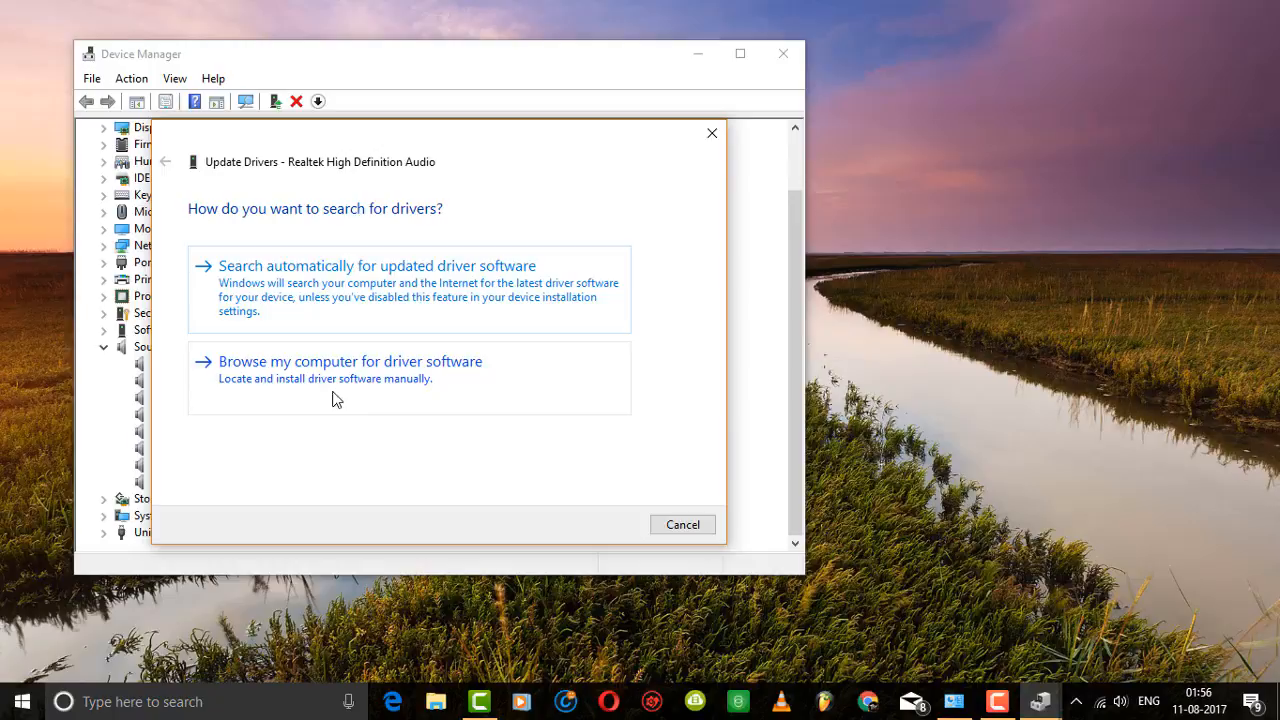
pyautogui.click(350, 361)
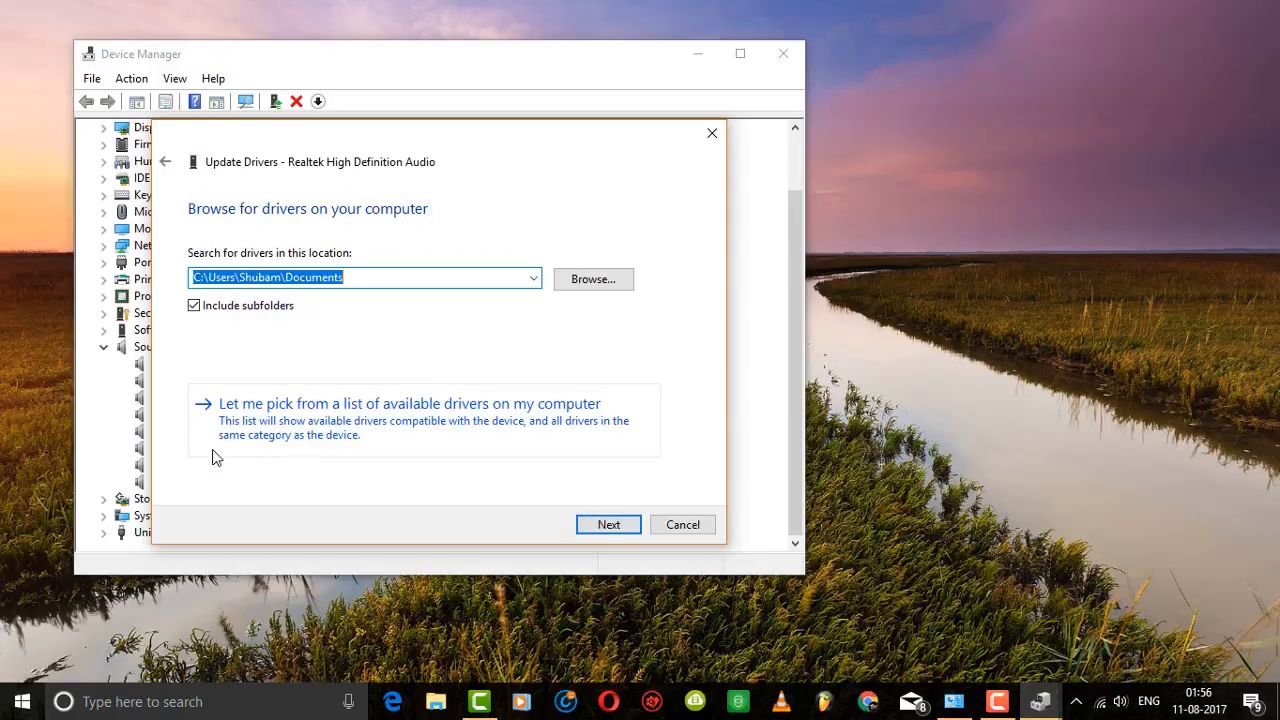
pyautogui.click(407, 403)
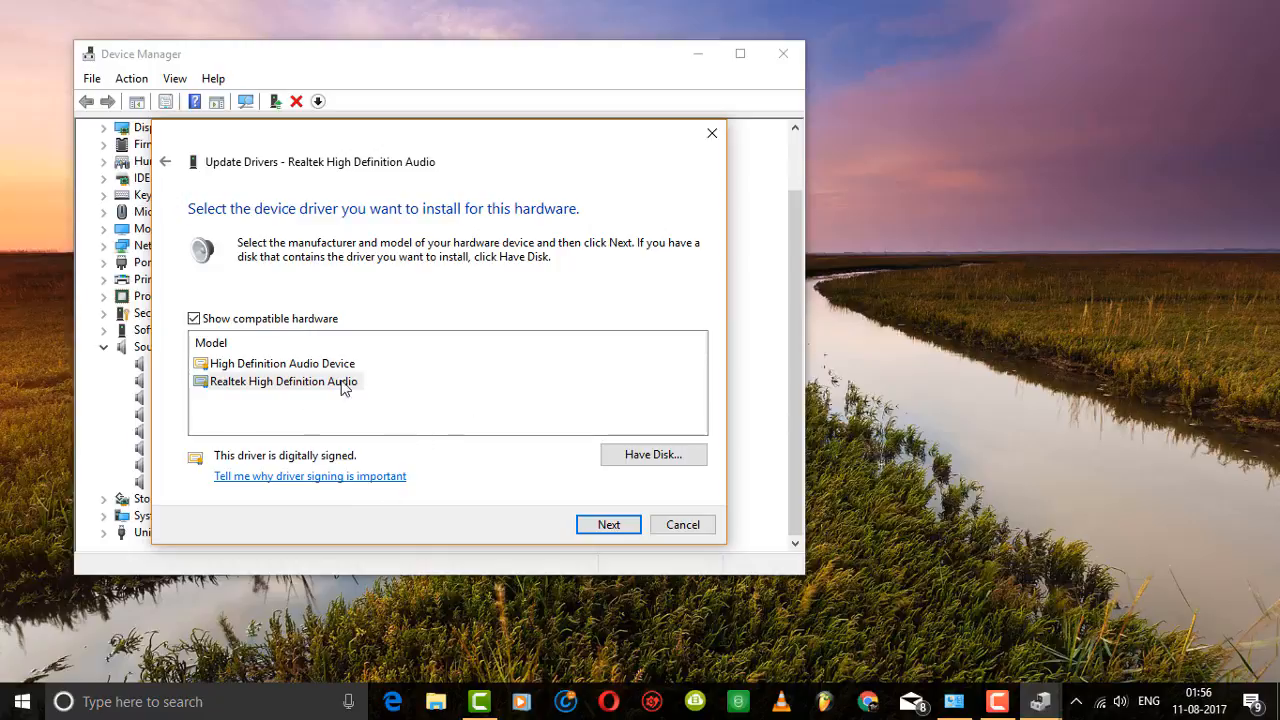
pyautogui.moveTo(363, 408)
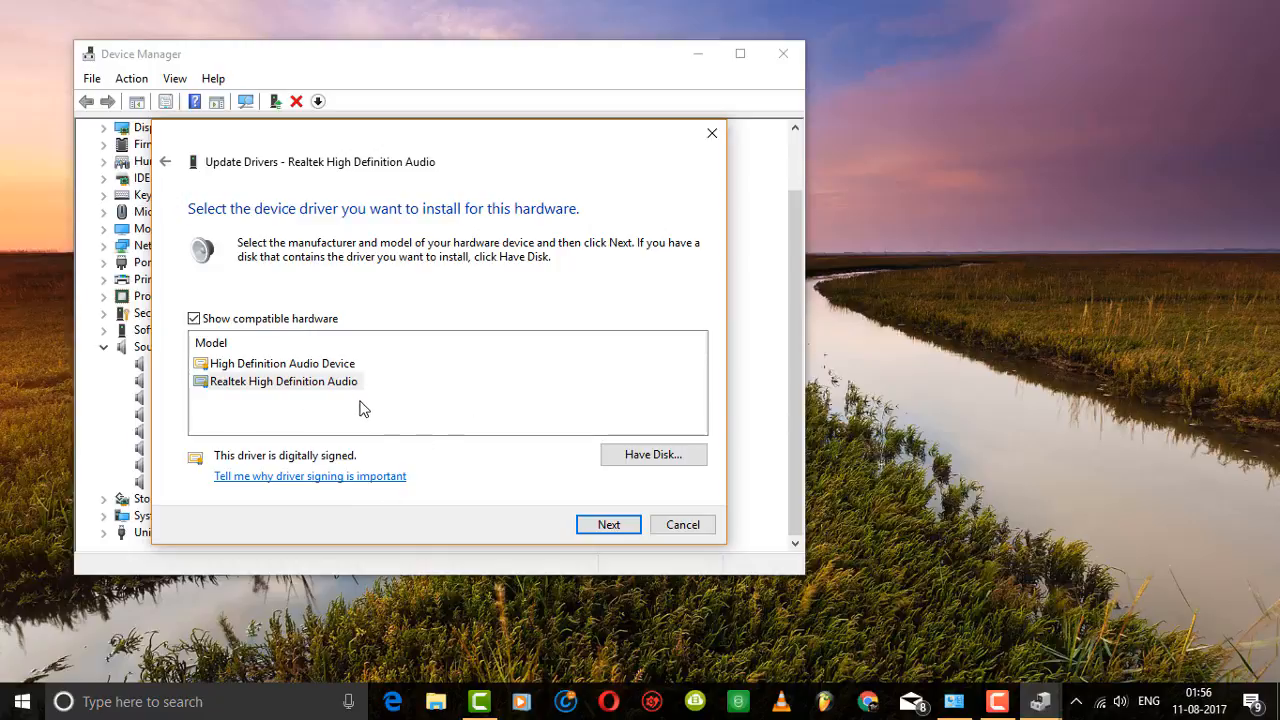
pyautogui.click(284, 381)
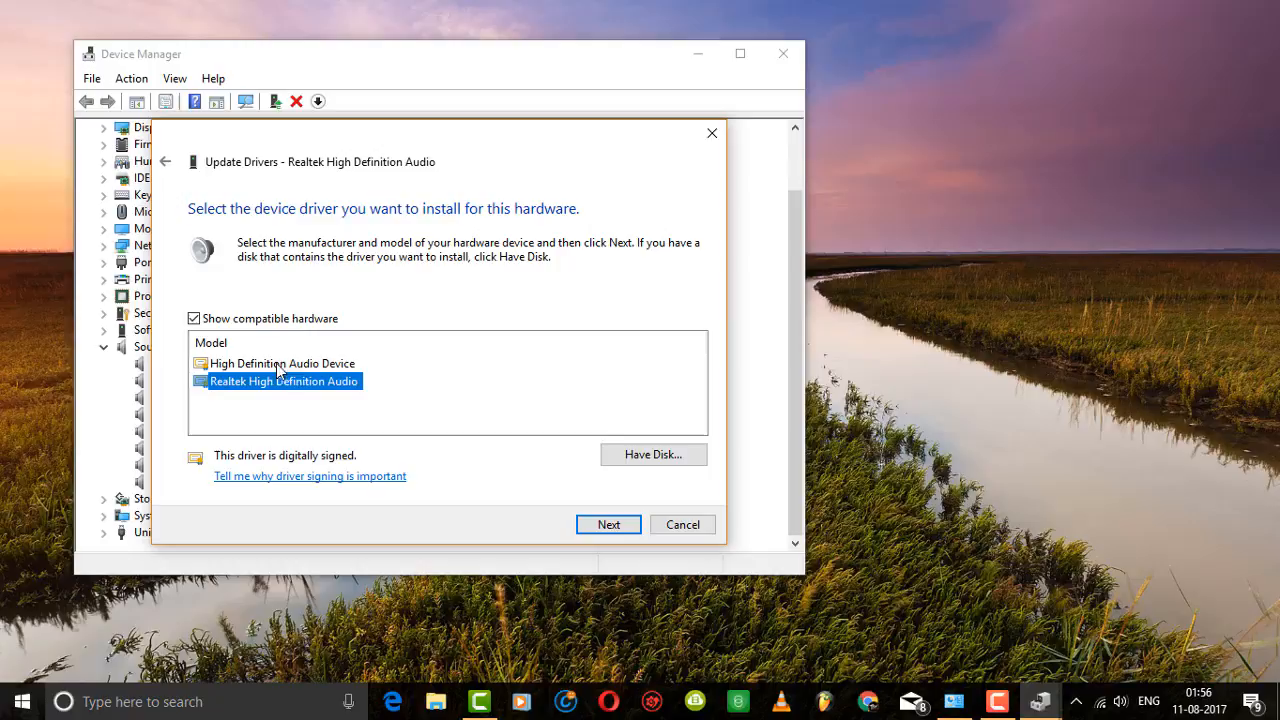
pyautogui.click(281, 363)
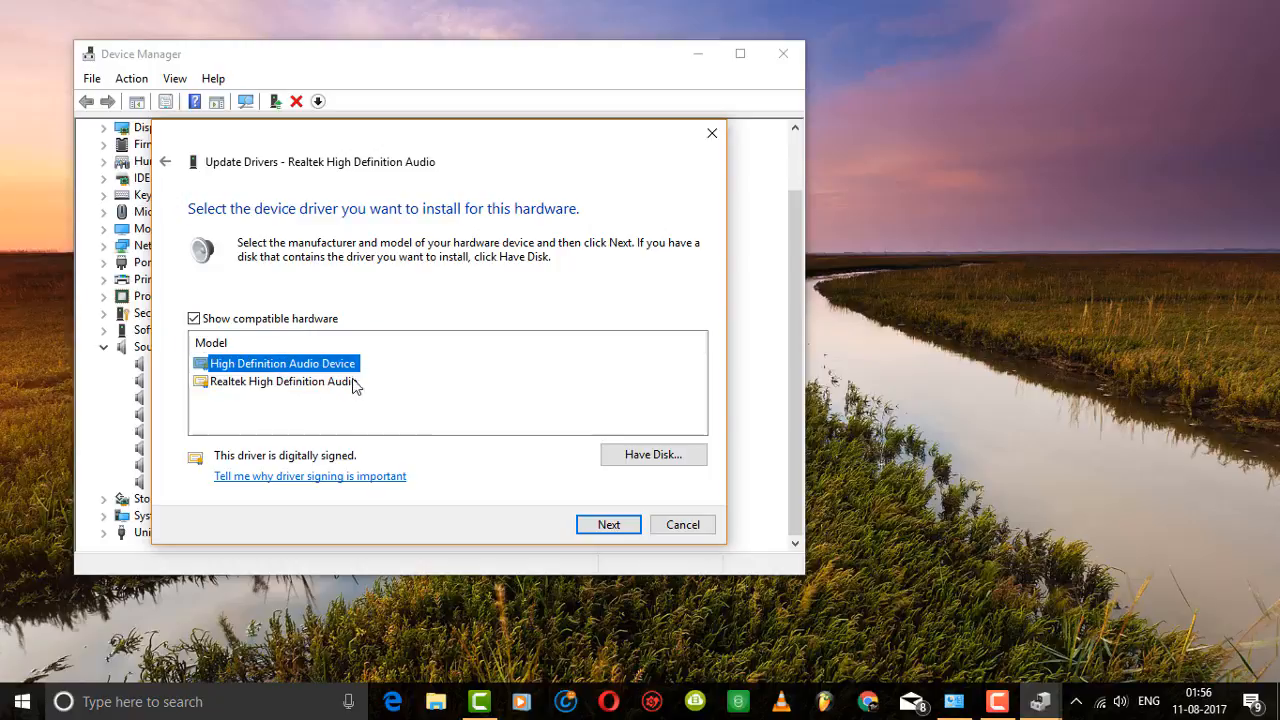
pyautogui.click(284, 381)
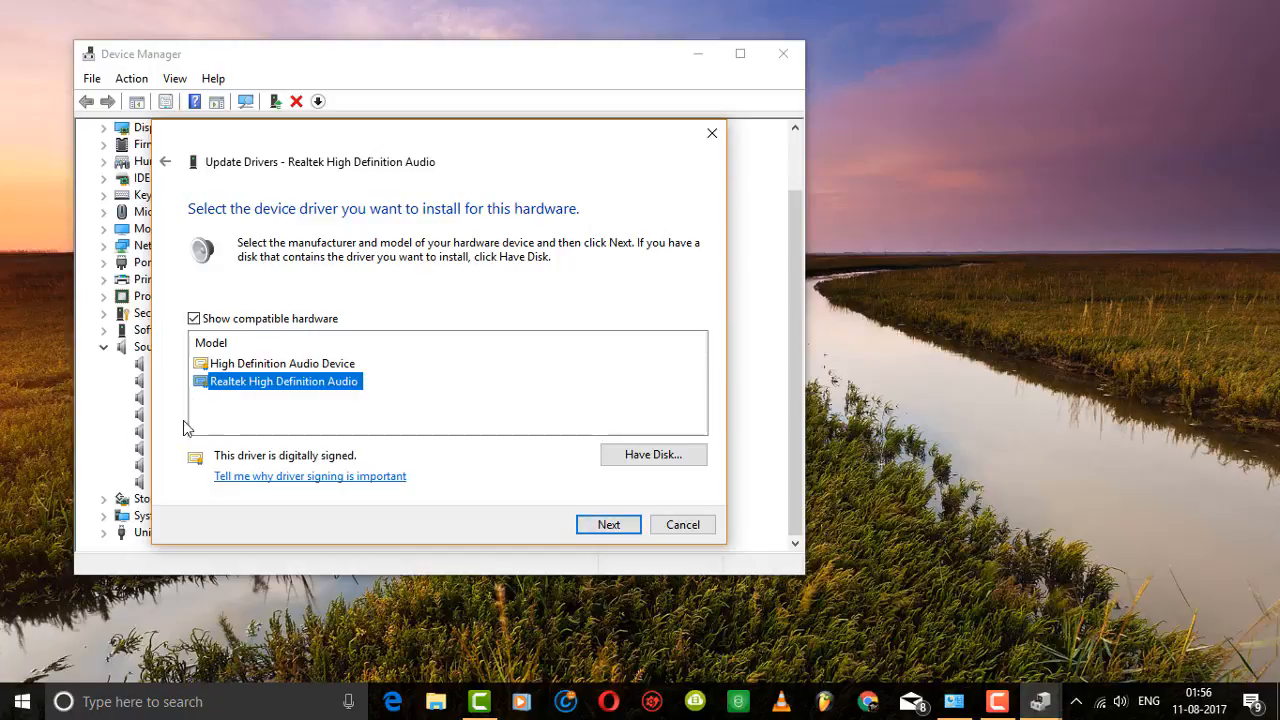
pyautogui.moveTo(546, 467)
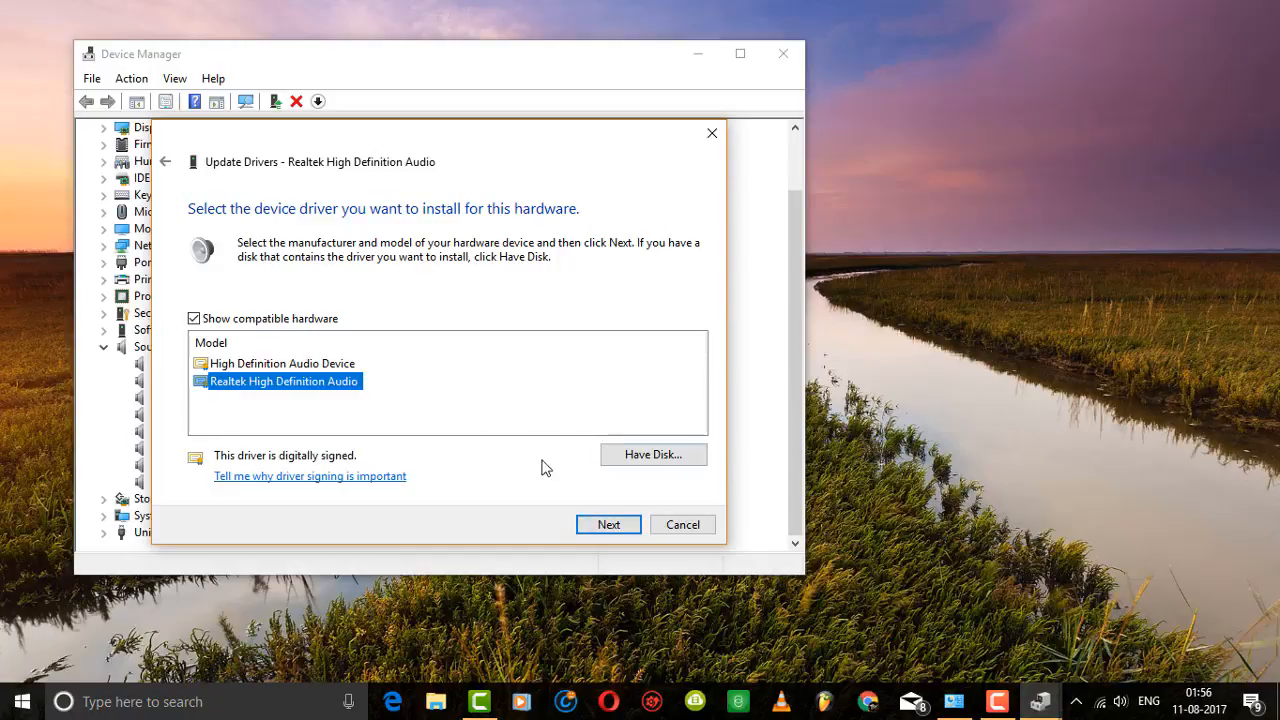
pyautogui.moveTo(230, 378)
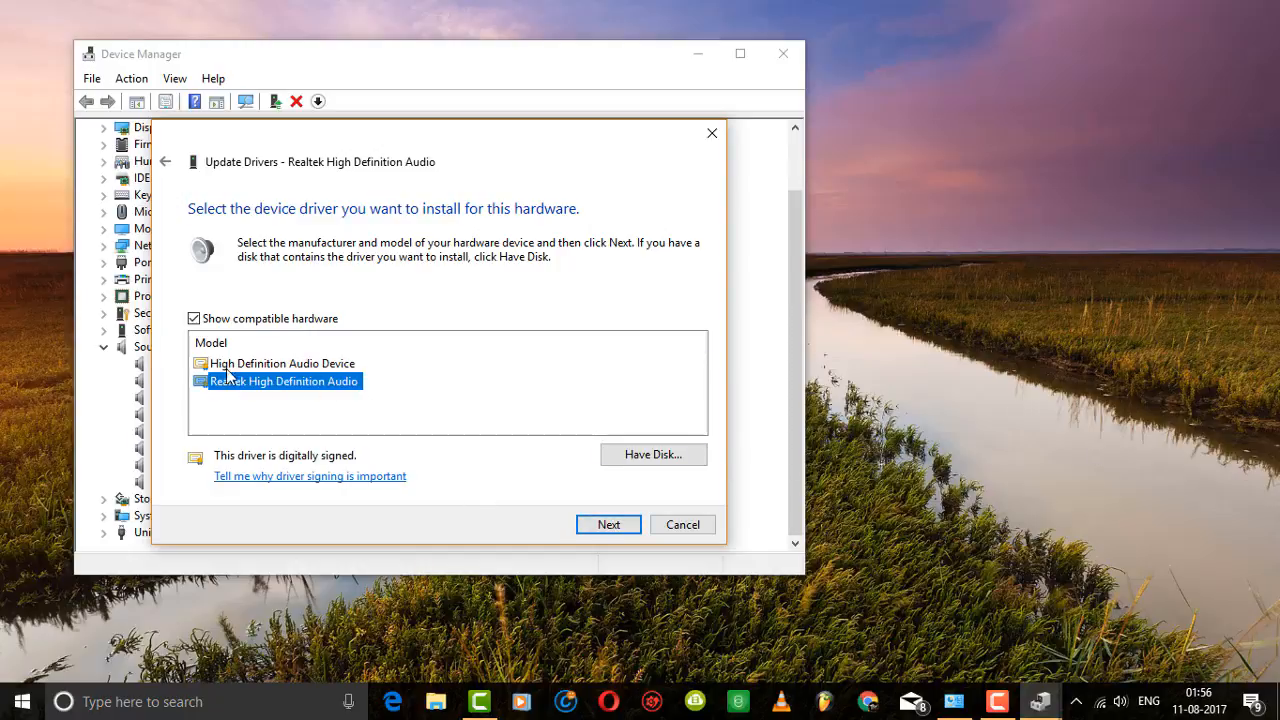
pyautogui.moveTo(391, 429)
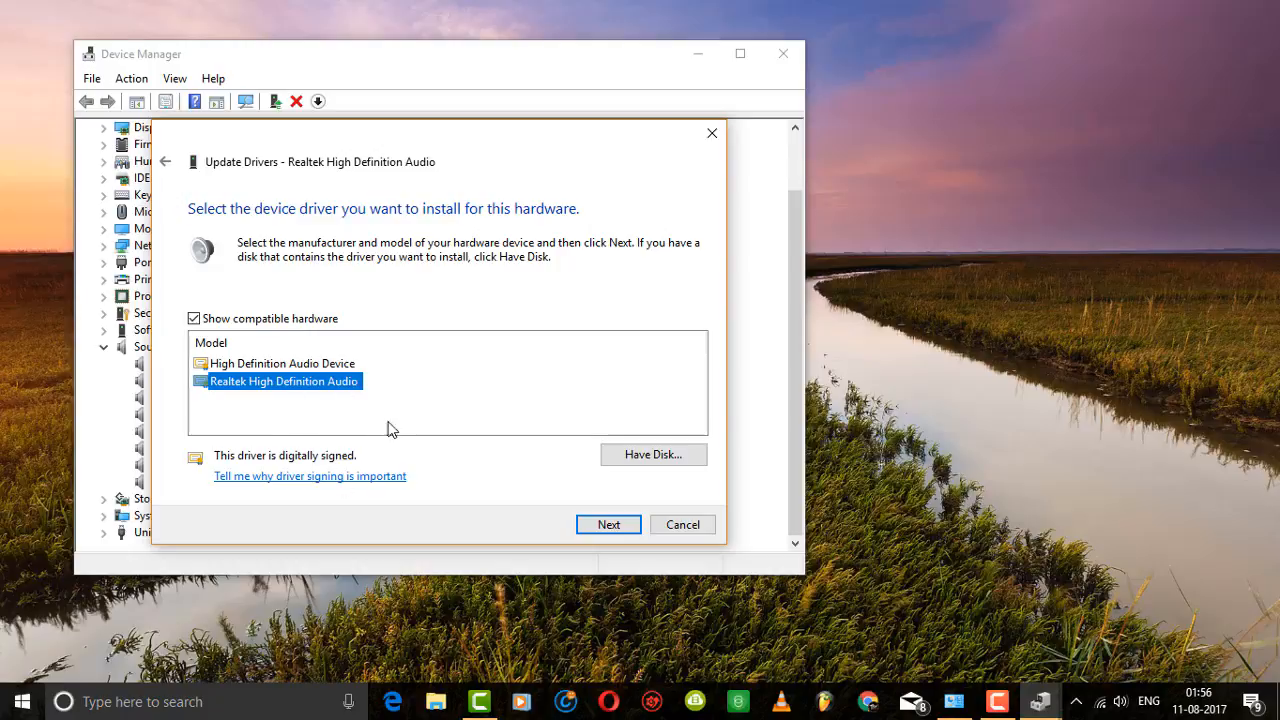